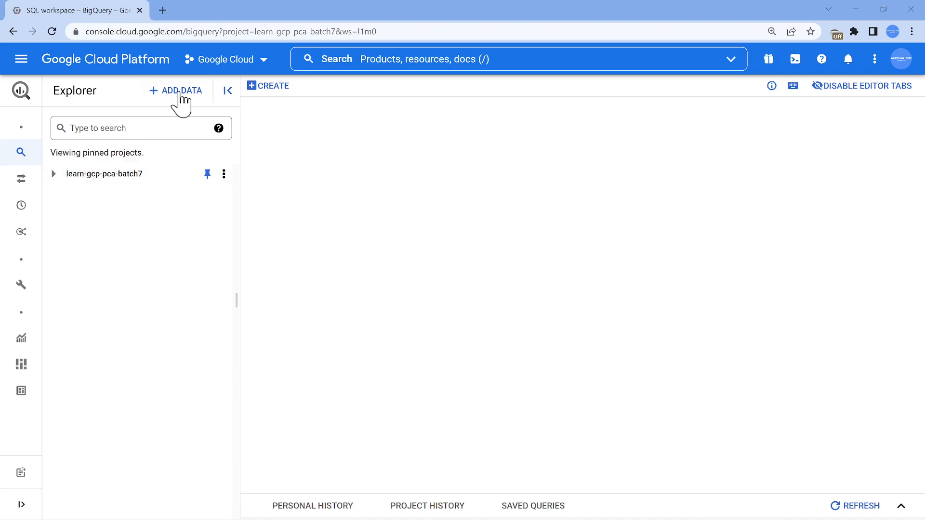
Browse the public datasets catalogue, then enter the bigquery-public-data console URL.
{"action": "left_click", "coordinate": [175, 90]}
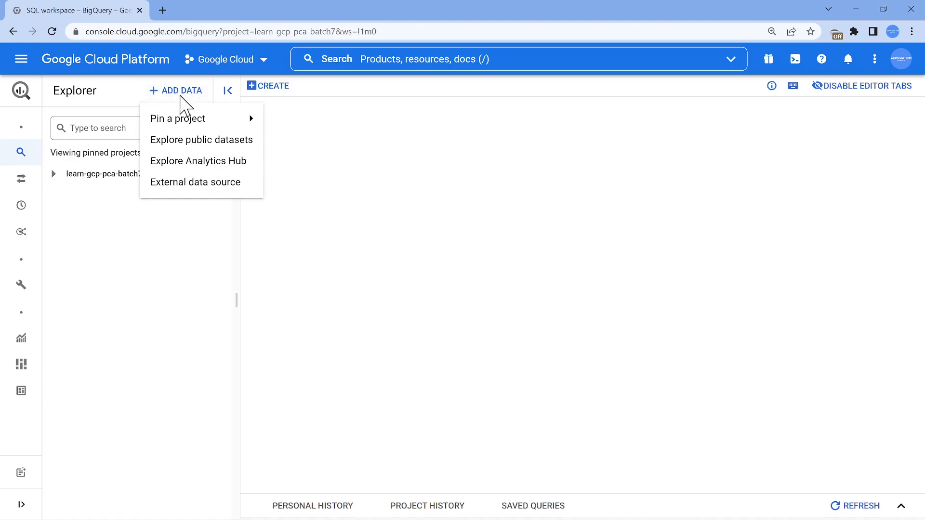
{"action": "mouse_move", "coordinate": [202, 140]}
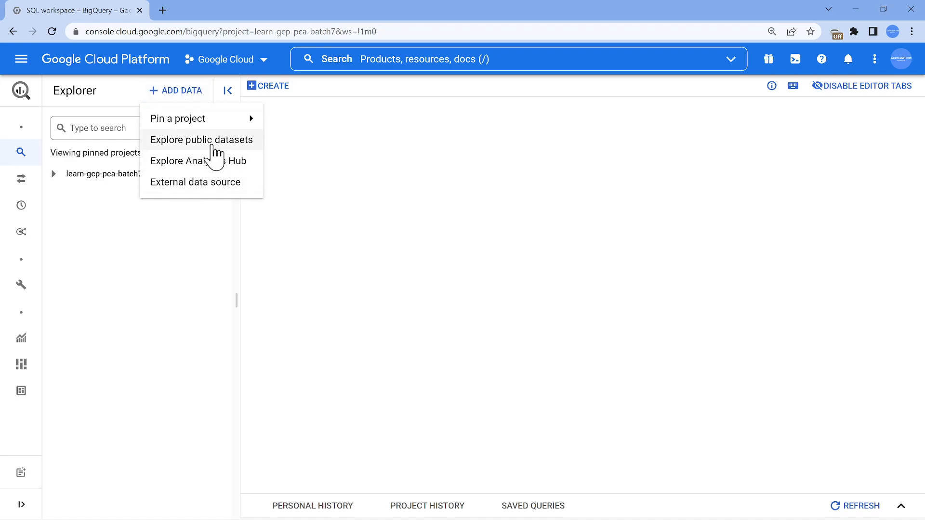
{"action": "left_click", "coordinate": [202, 140]}
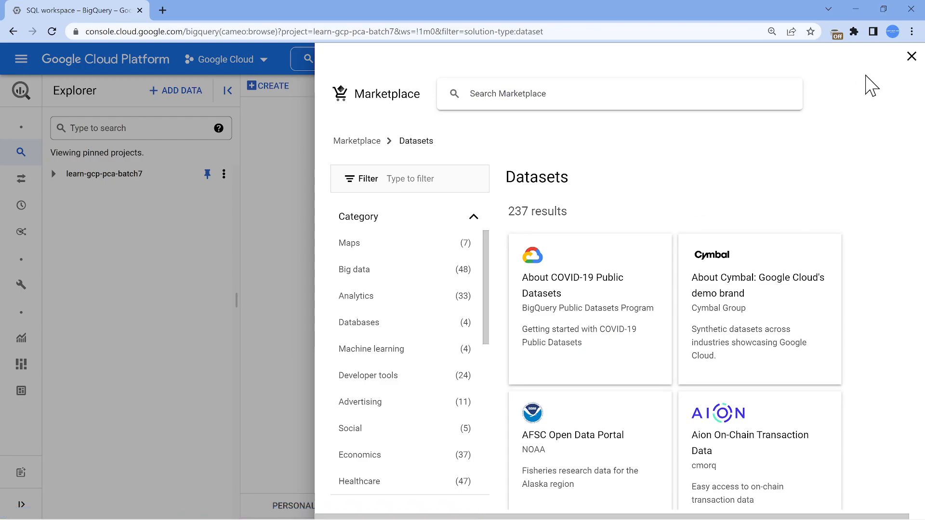
{"action": "left_click", "coordinate": [911, 56]}
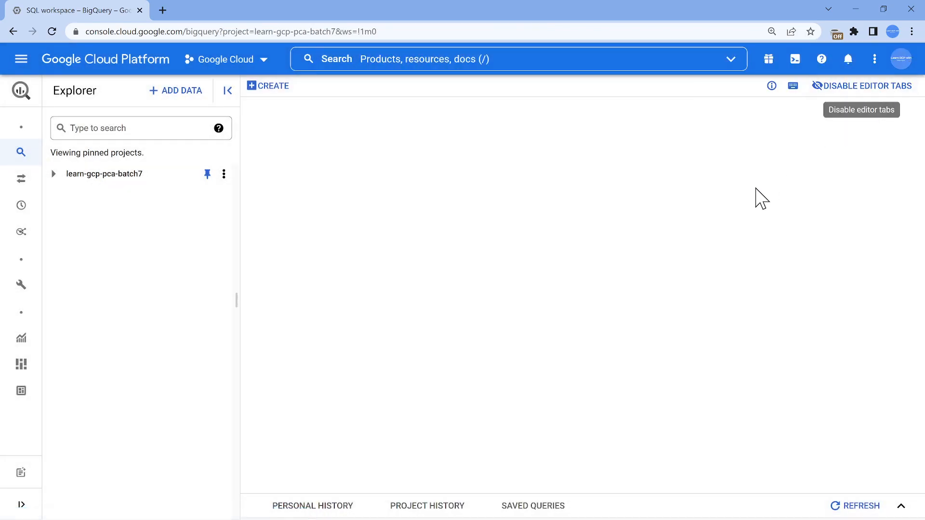
{"action": "mouse_move", "coordinate": [689, 173]}
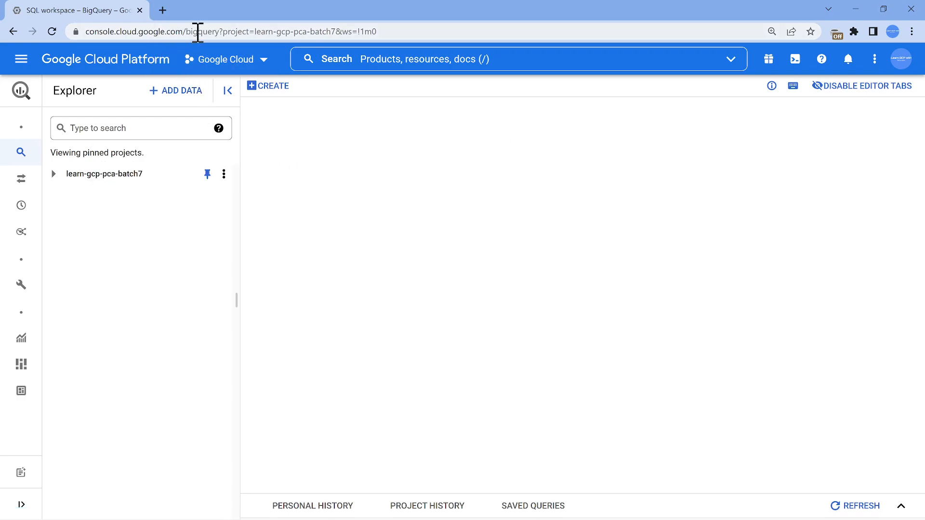
{"action": "type", "text": "https://console.cloud.google.com/bigquery?project=bigquery-public-data"}
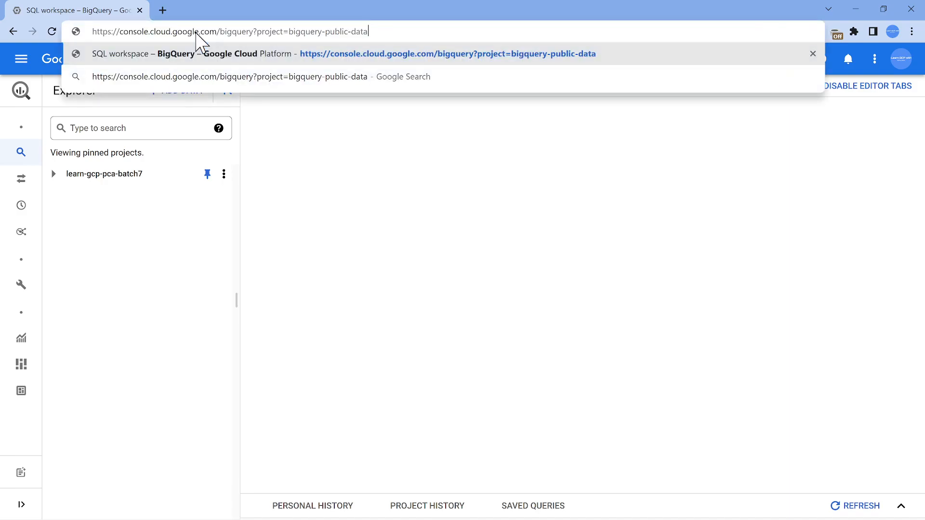
{"action": "mouse_move", "coordinate": [634, 227]}
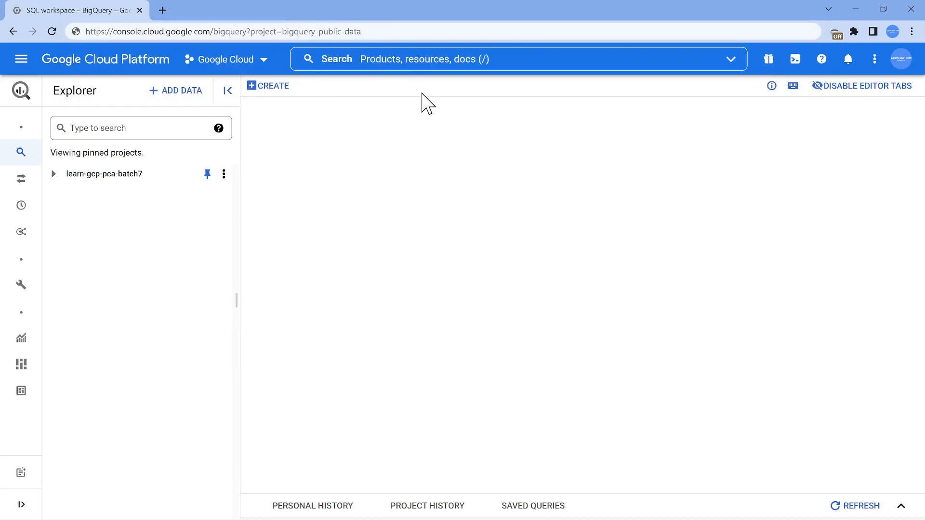
Load the bigquery-public-data console and pin that project in the Explorer.
{"action": "left_click", "coordinate": [413, 31]}
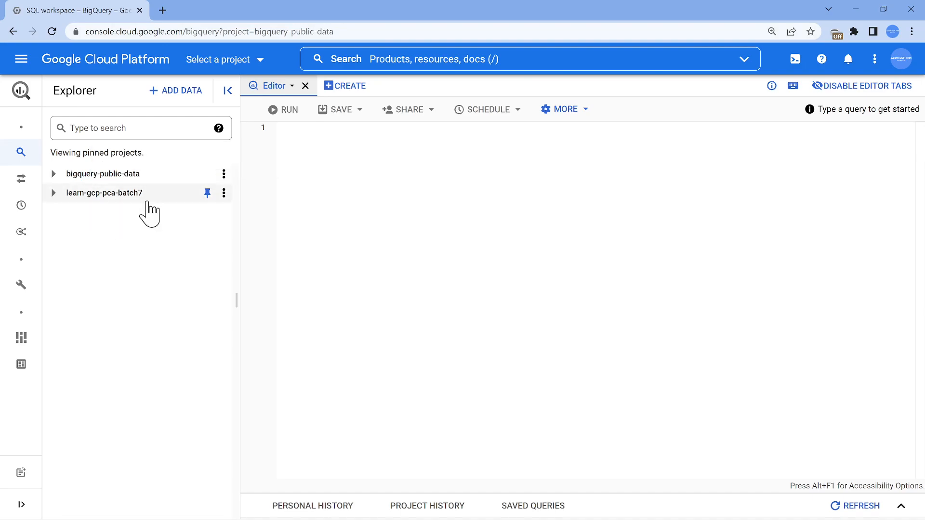
{"action": "mouse_move", "coordinate": [103, 173]}
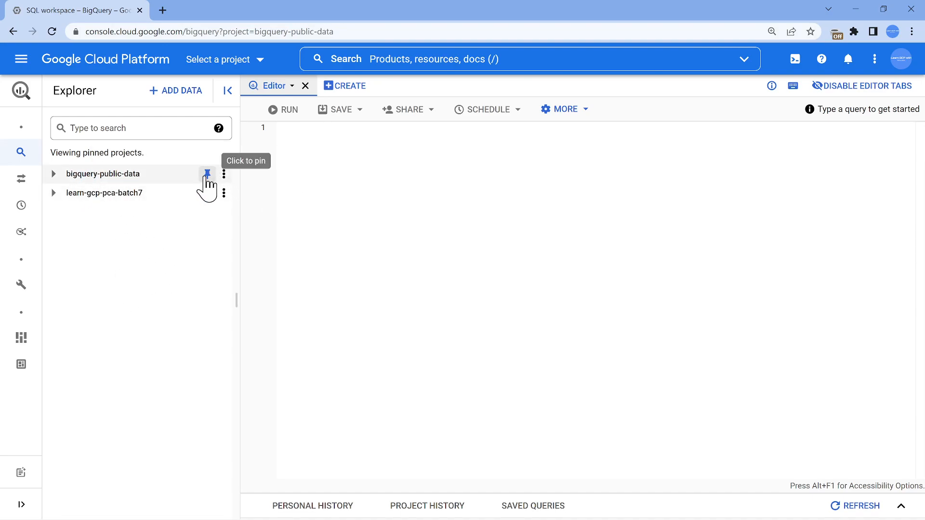
{"action": "left_click", "coordinate": [207, 174]}
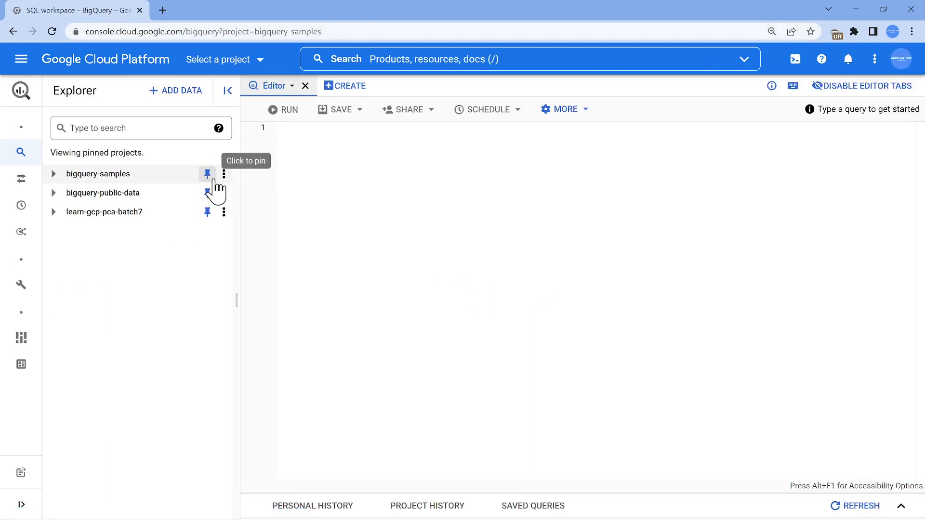
Pin bigquery-samples, cloud-training-demos and fh-bigquery in the Explorer.
{"action": "left_click", "coordinate": [207, 173]}
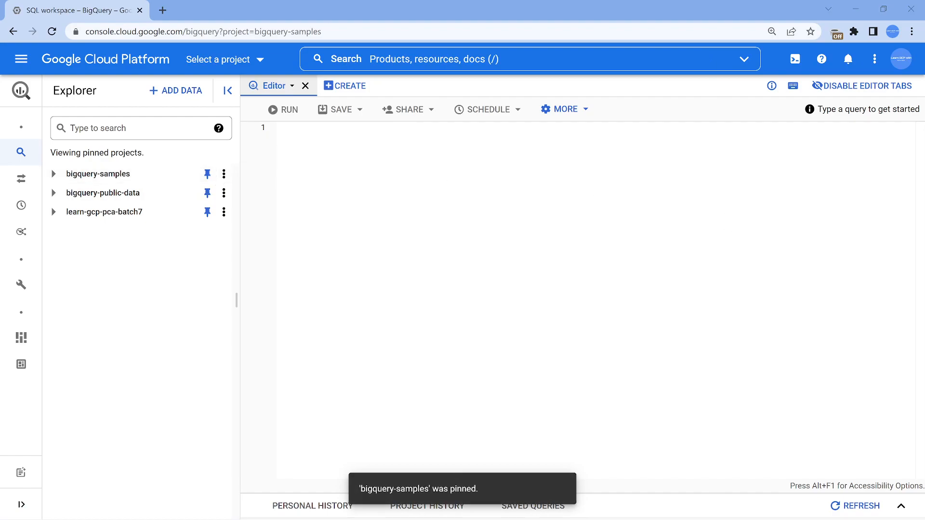
{"action": "left_click", "coordinate": [197, 31]}
{"action": "type", "text": "cloud-training-demo"}
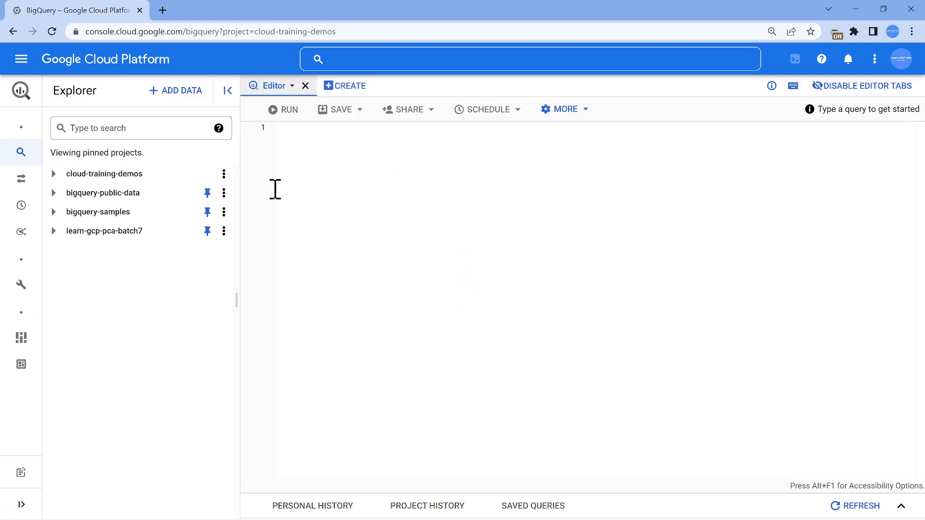
{"action": "mouse_move", "coordinate": [207, 173]}
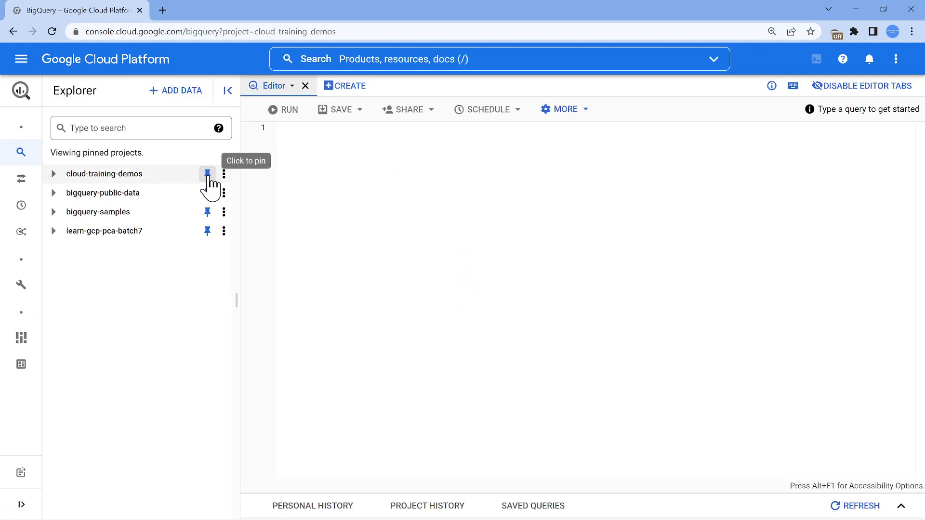
{"action": "left_click", "coordinate": [207, 173]}
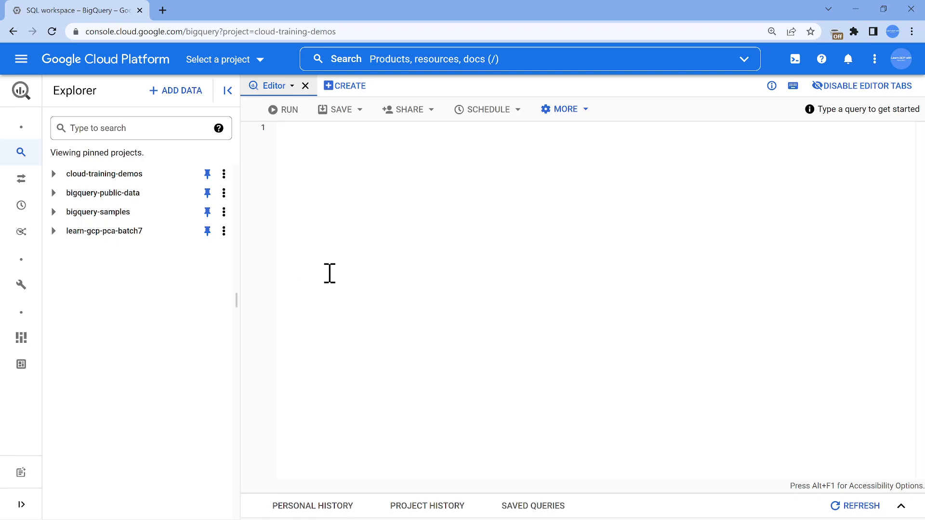
{"action": "mouse_move", "coordinate": [918, 126]}
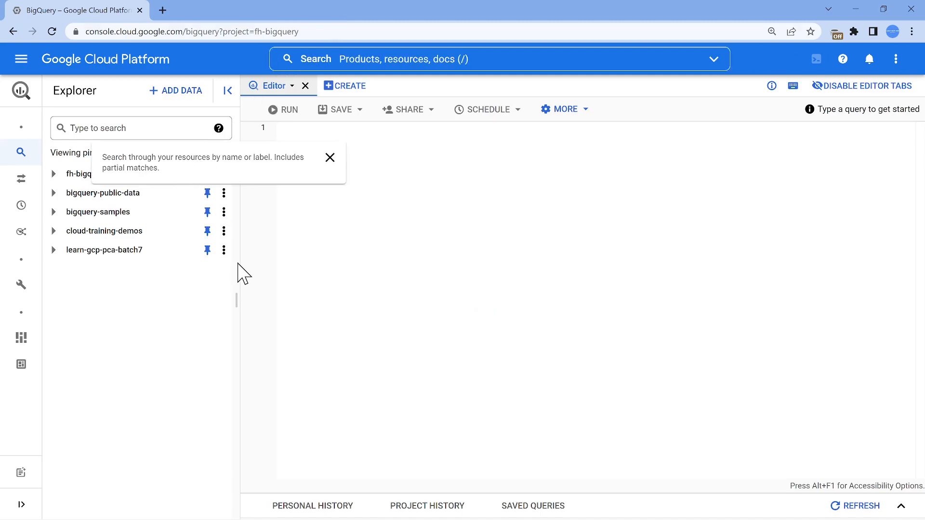
{"action": "left_click", "coordinate": [207, 174]}
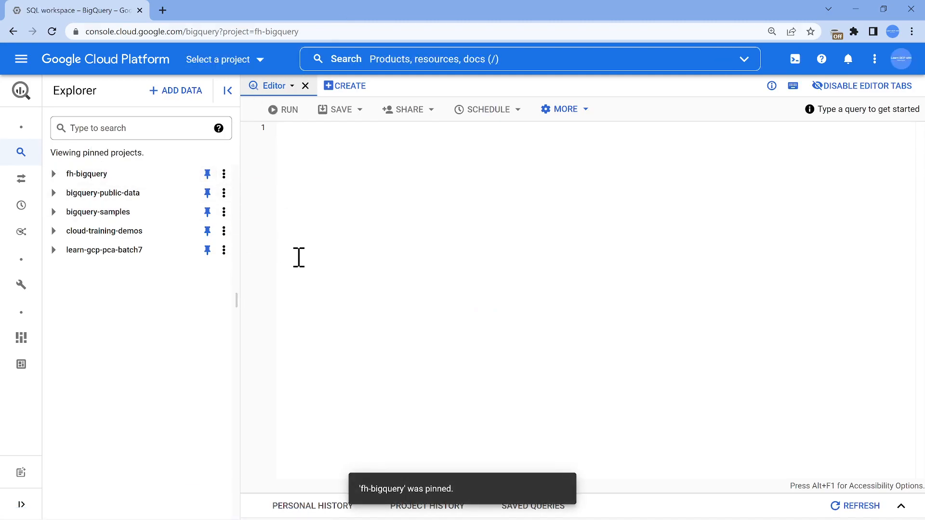
{"action": "mouse_move", "coordinate": [225, 59]}
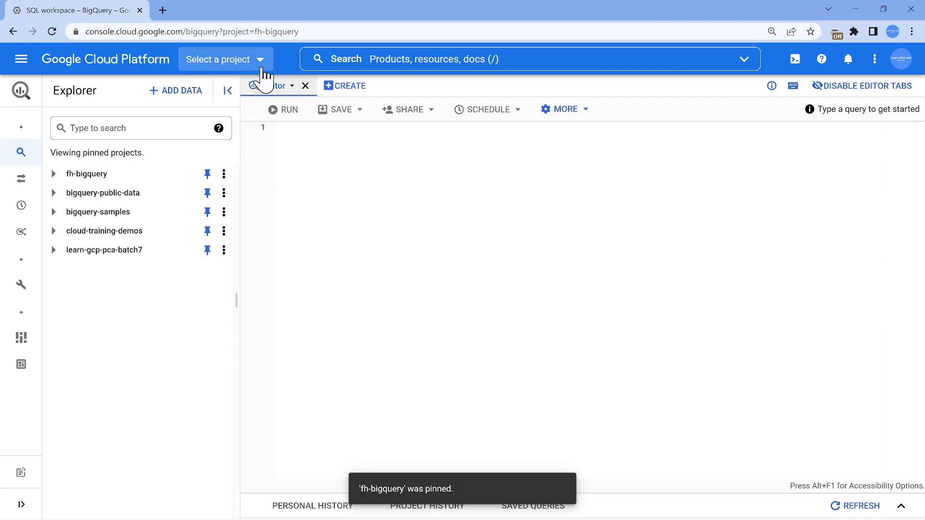
Open the project selector to switch to learn-gcp-pca-batch7.
{"action": "left_click", "coordinate": [221, 59]}
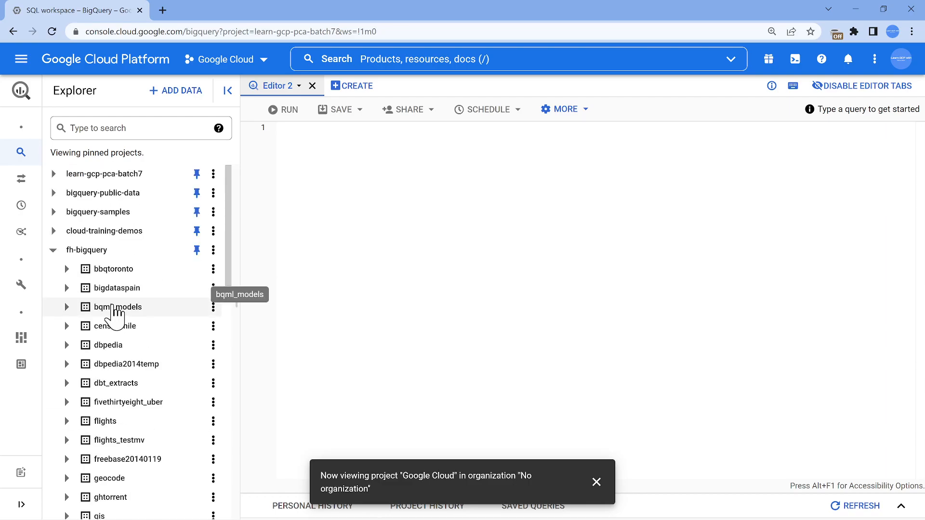
{"action": "mouse_move", "coordinate": [66, 421]}
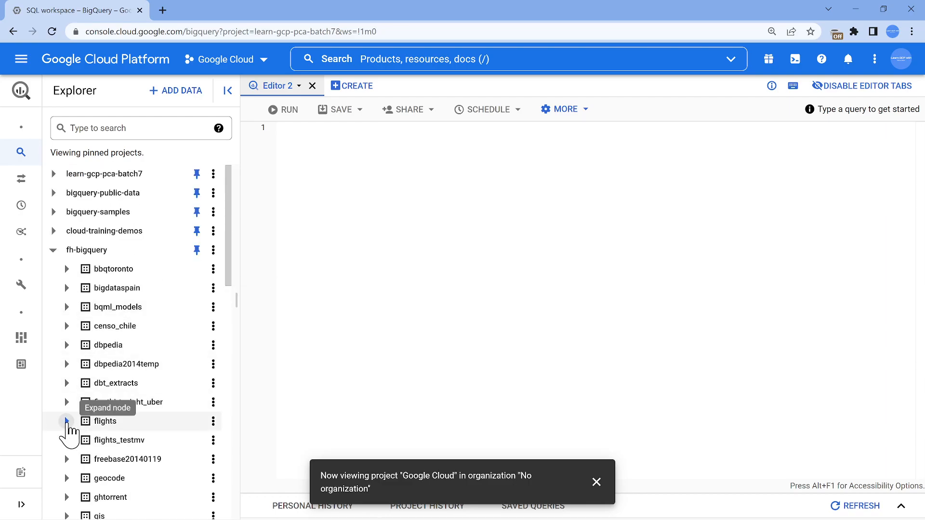
Expand the flights dataset, view the ontime_201903 table schema, then close it.
{"action": "left_click", "coordinate": [66, 421]}
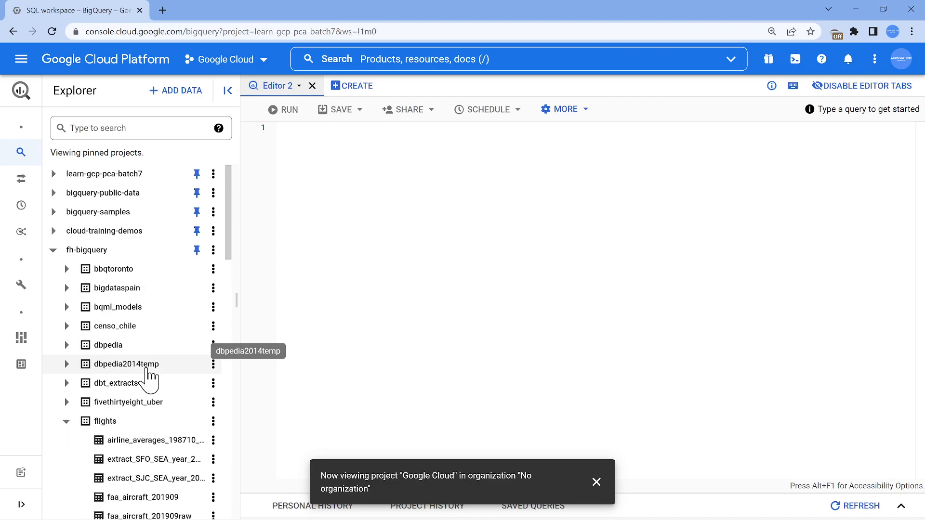
{"action": "scroll", "scroll_direction": "down", "scroll_amount": 3}
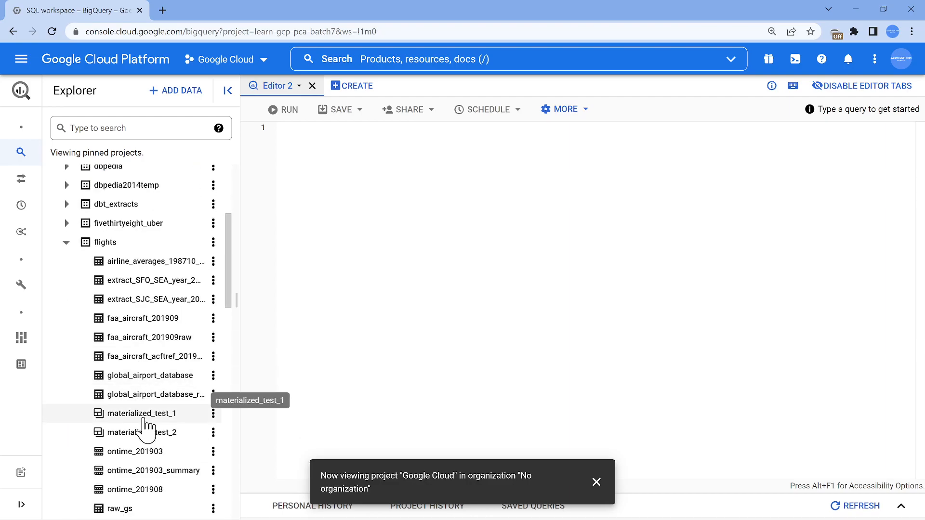
{"action": "mouse_move", "coordinate": [137, 451]}
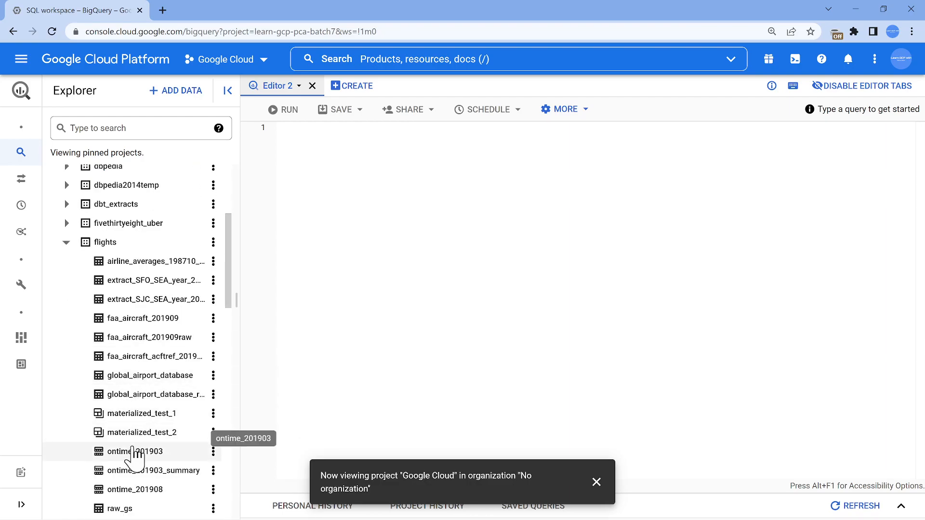
{"action": "left_click", "coordinate": [136, 451]}
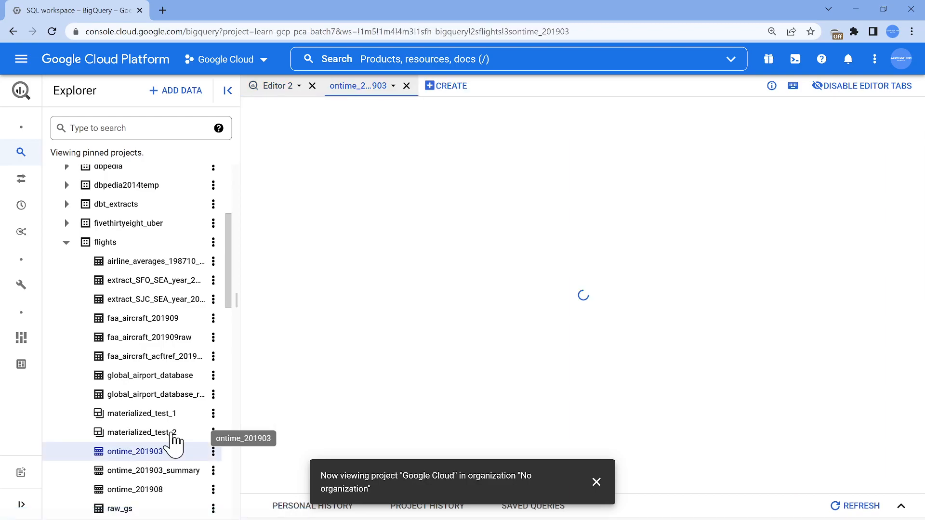
{"action": "left_click", "coordinate": [135, 452]}
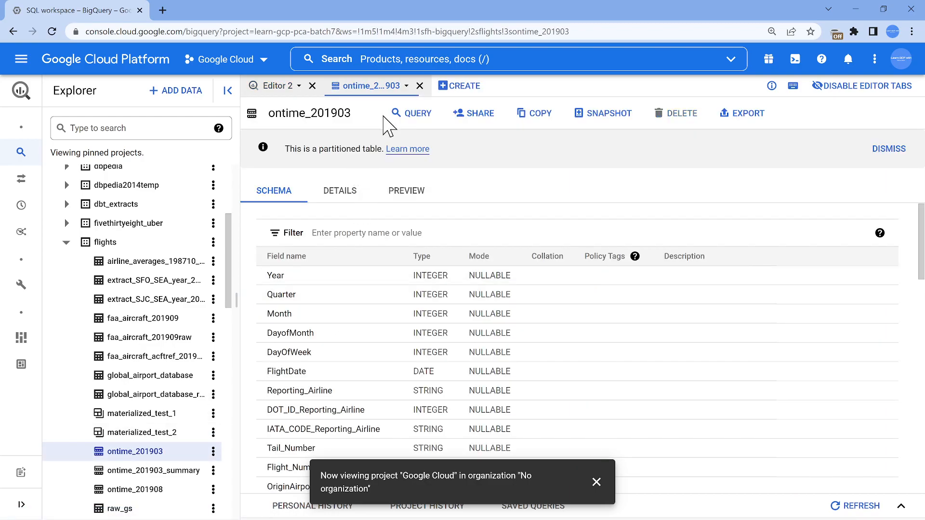
{"action": "left_click", "coordinate": [421, 85]}
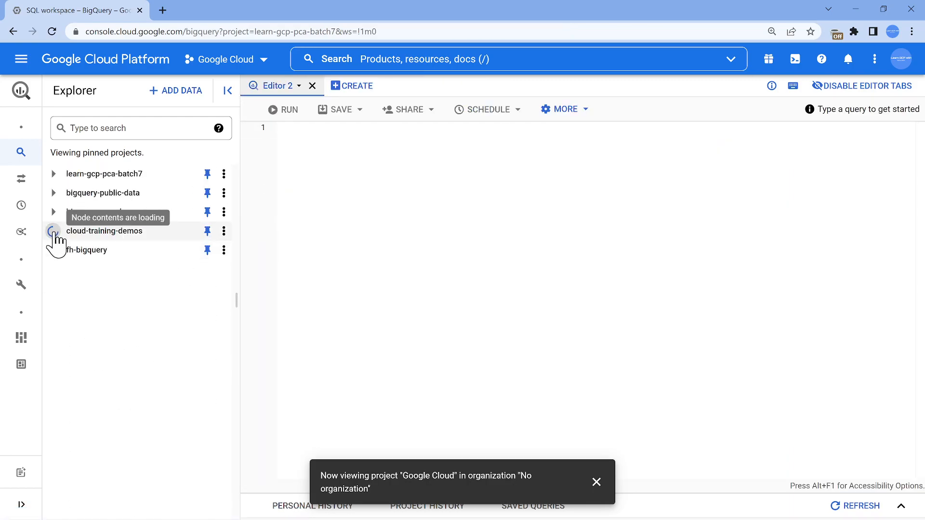
{"action": "left_click", "coordinate": [52, 230]}
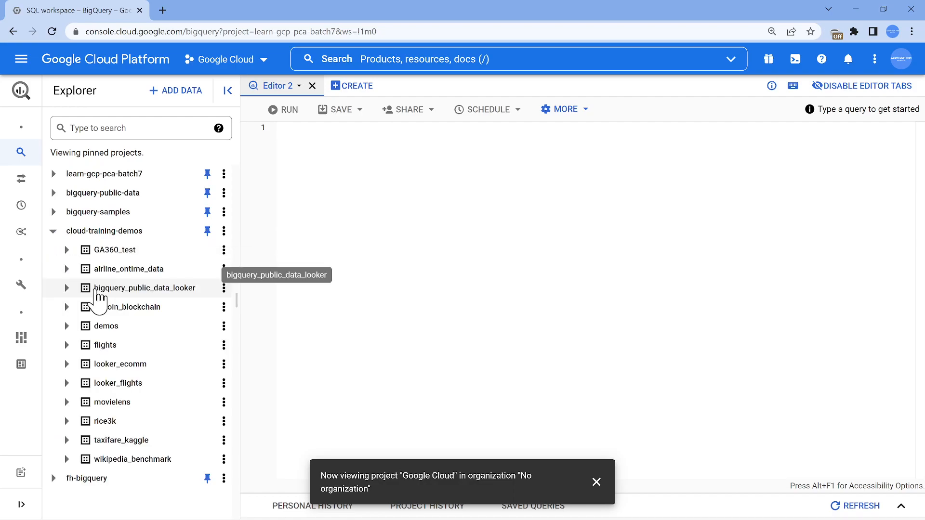
{"action": "mouse_move", "coordinate": [103, 365]}
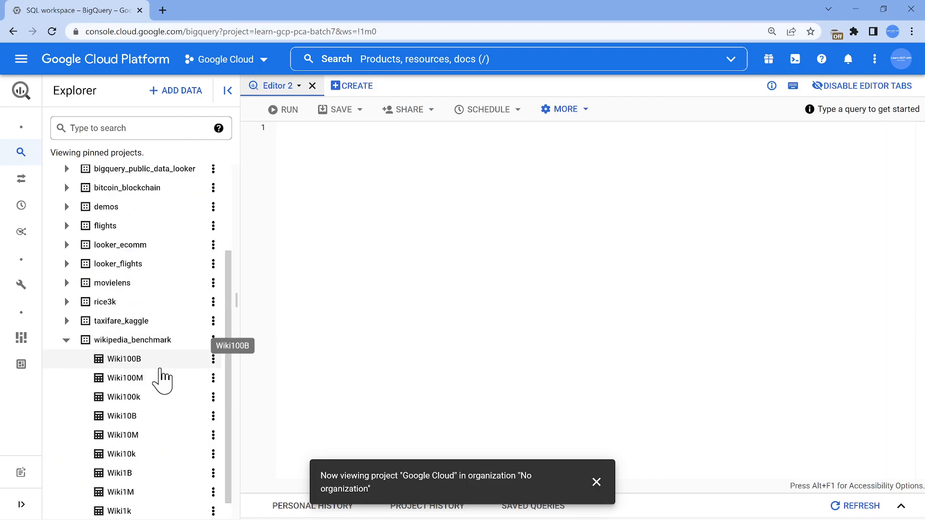
{"action": "scroll", "scroll_direction": "down", "scroll_amount": 3}
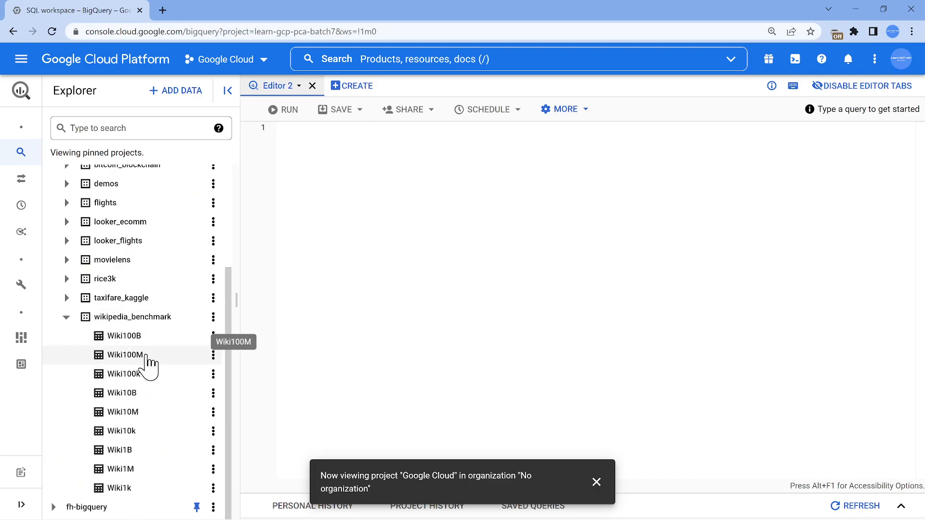
{"action": "mouse_move", "coordinate": [124, 335]}
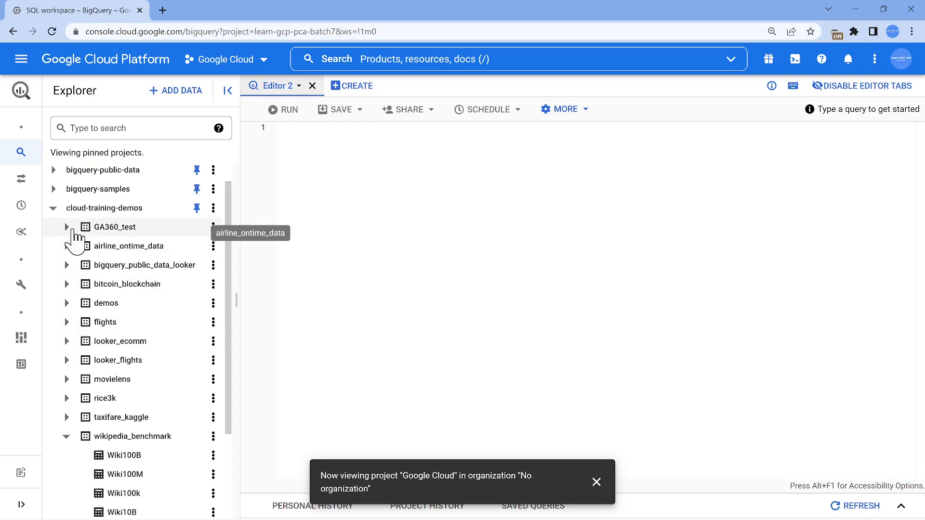
{"action": "left_click", "coordinate": [66, 227]}
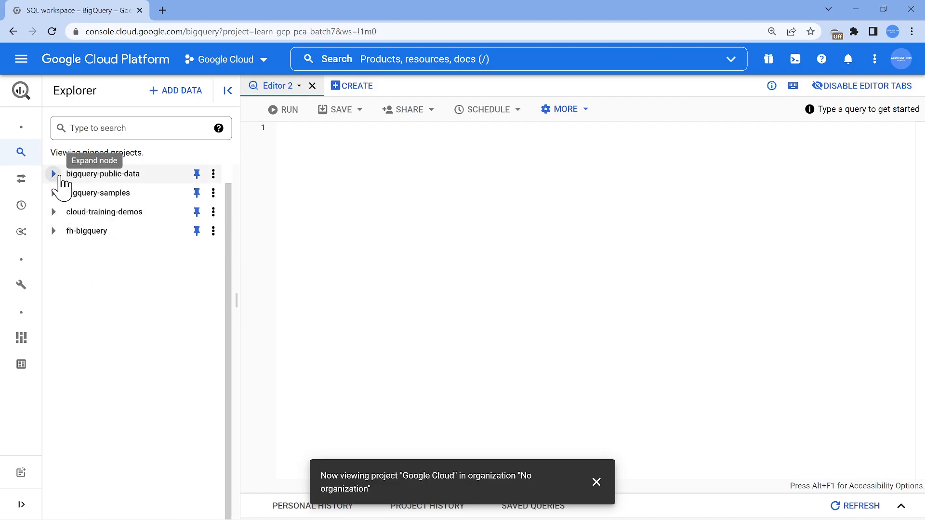
{"action": "left_click", "coordinate": [53, 173]}
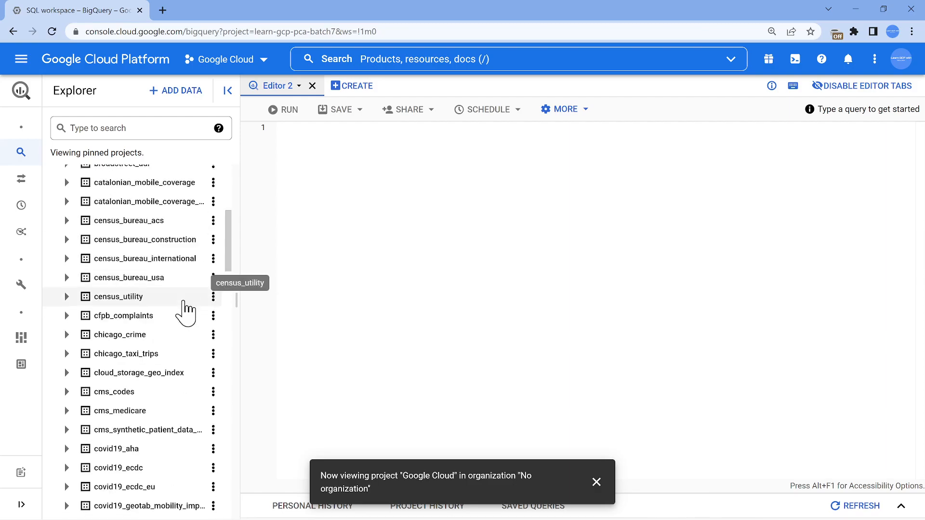
{"action": "scroll", "scroll_direction": "down", "scroll_amount": 3}
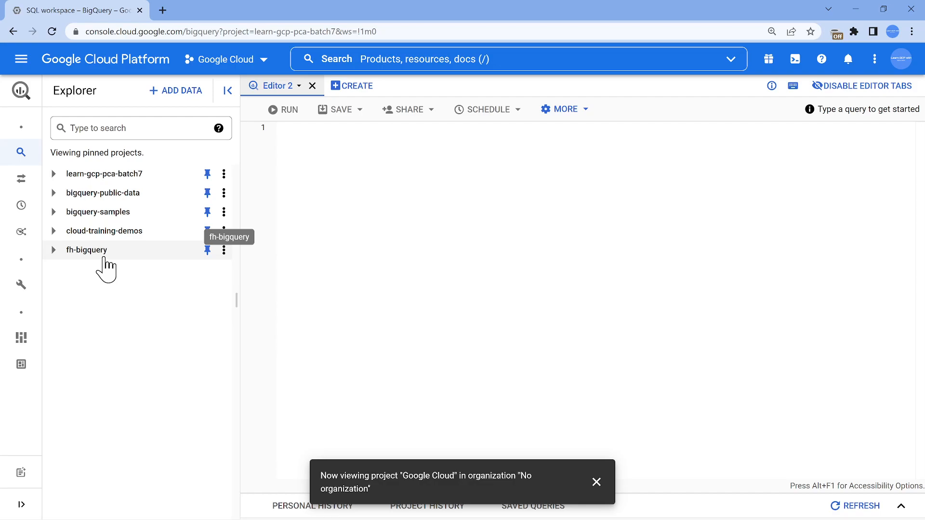
{"action": "mouse_move", "coordinate": [243, 213]}
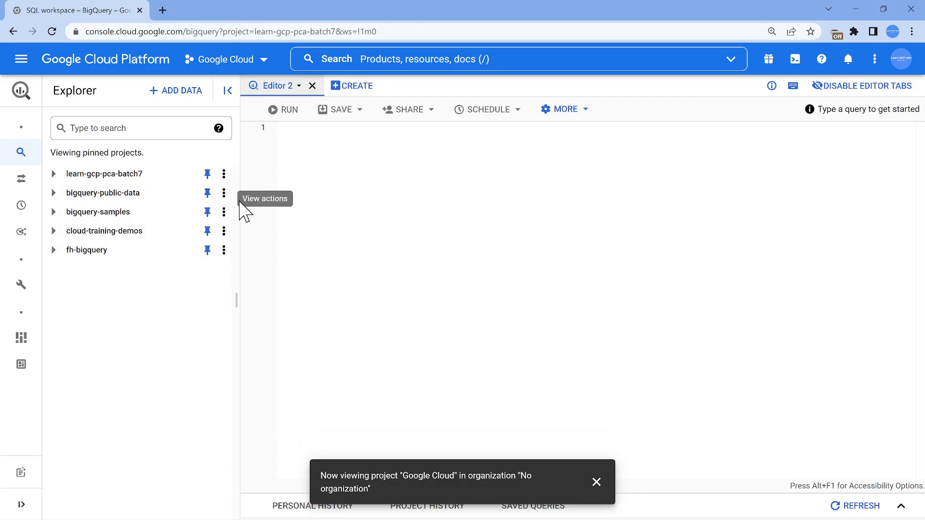